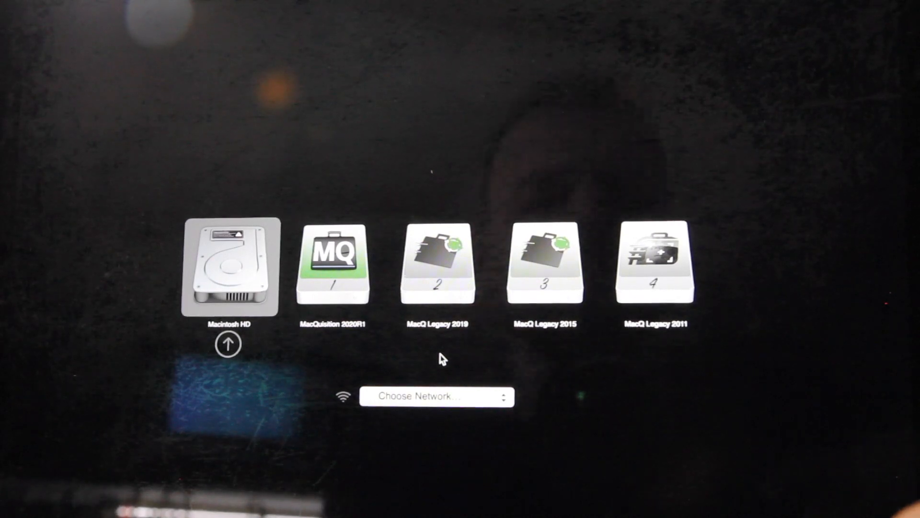
Boot the Mac from the MacQuisition 2020R1 drive in Startup Manager
{"action": "left_click", "coordinate": [333, 267]}
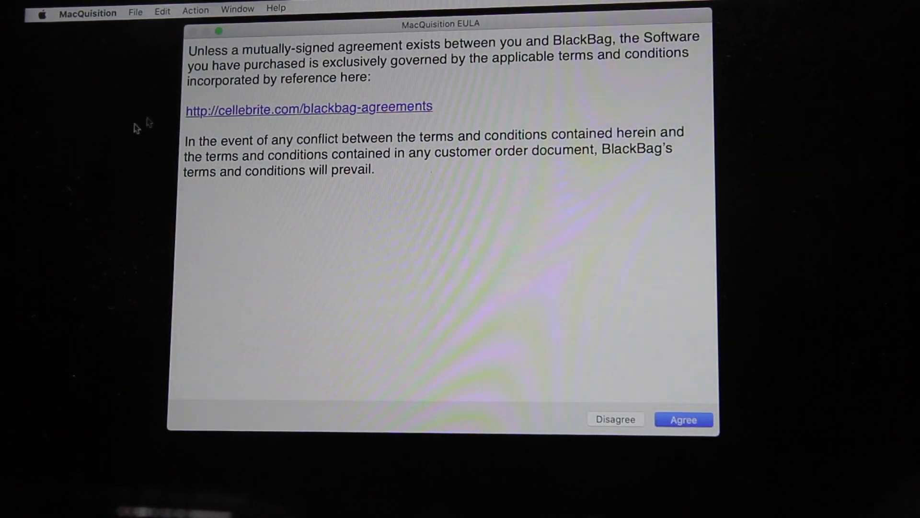
Accept the MacQuisition license and start setting up an AFF4 image of the disk1 APFS container
{"action": "left_click", "coordinate": [682, 419]}
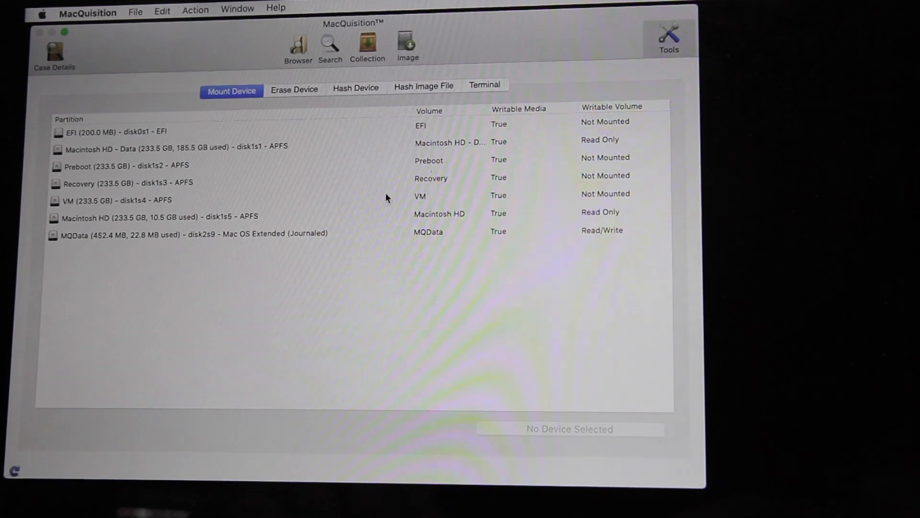
{"action": "left_click", "coordinate": [295, 88]}
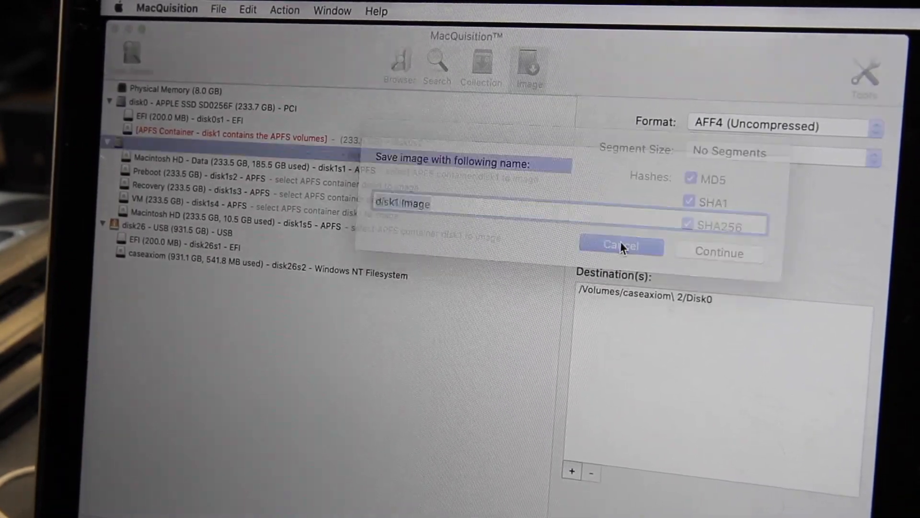
Keep the image name 'disk1 Image' and begin imaging the disk1 APFS container
{"action": "left_click", "coordinate": [621, 245]}
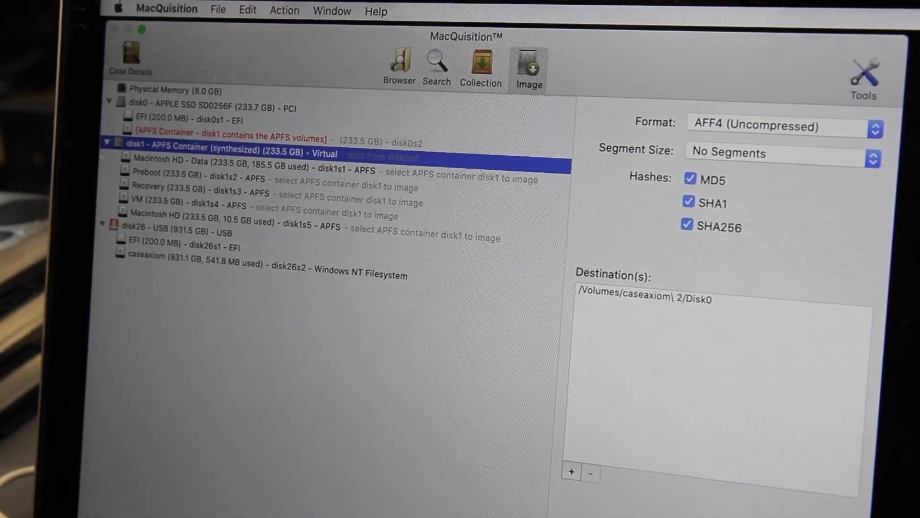
{"action": "left_click", "coordinate": [527, 63]}
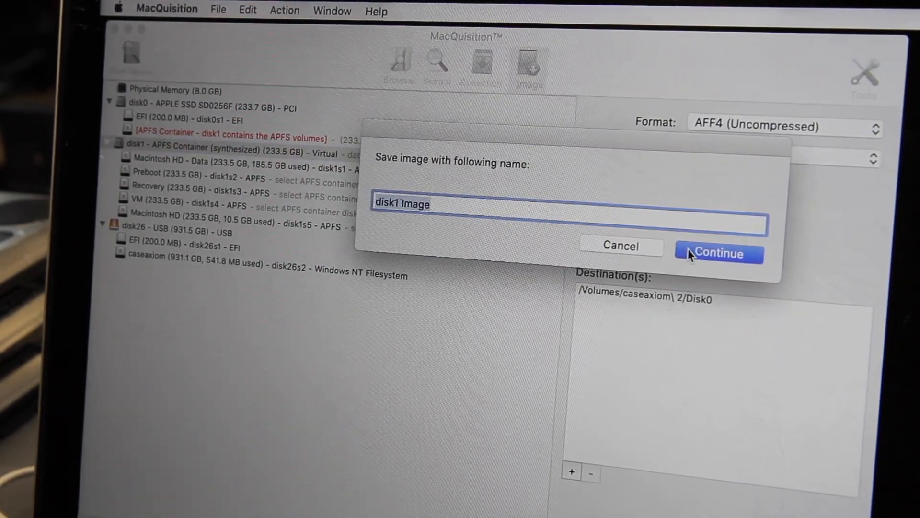
{"action": "left_click", "coordinate": [718, 253]}
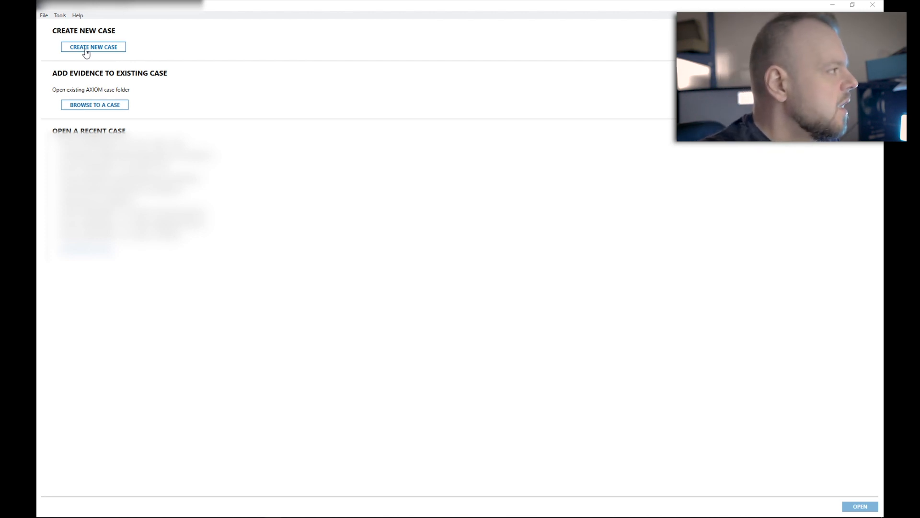
Create a new AXIOM case numbered 'frer' with type Other and continue to evidence sources
{"action": "left_click", "coordinate": [93, 46]}
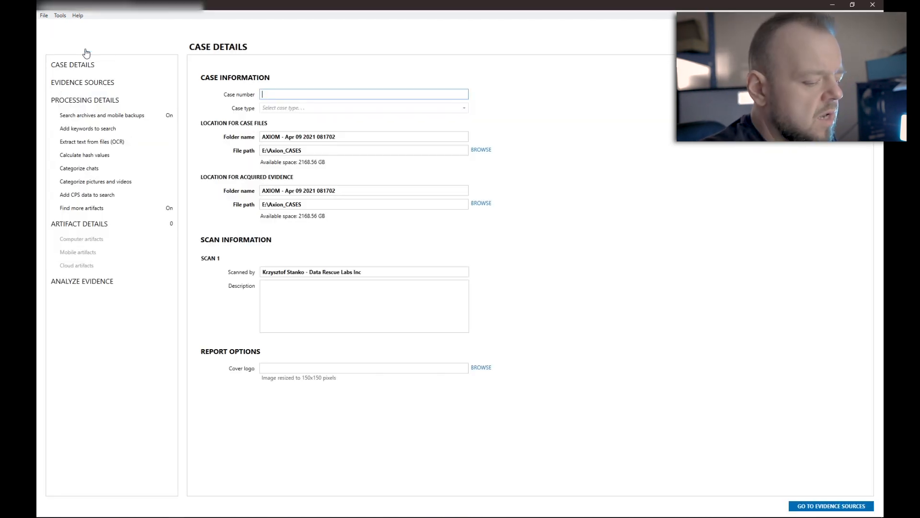
{"action": "type", "text": "frer"}
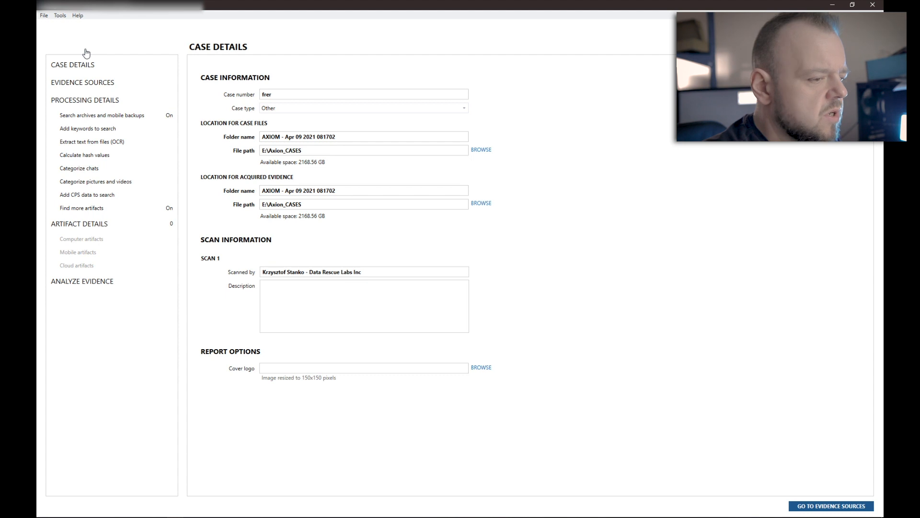
{"action": "left_click", "coordinate": [830, 505]}
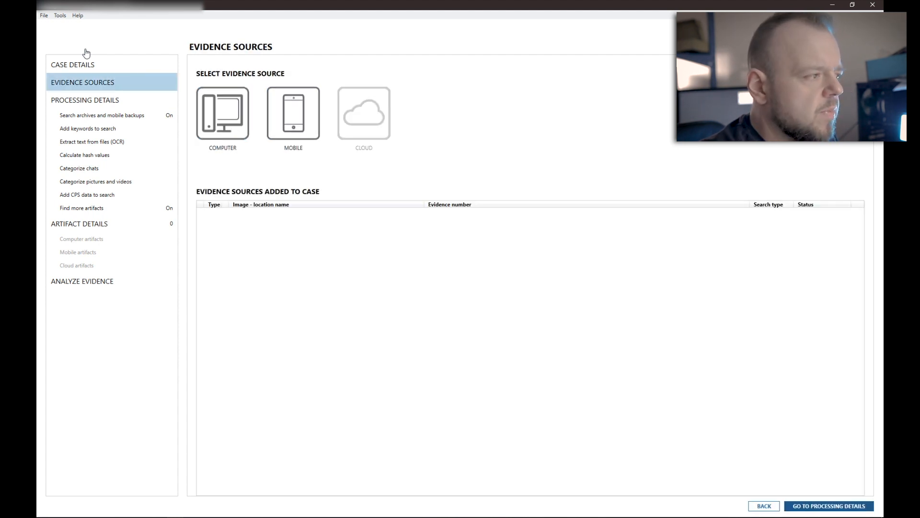
Choose Computer as the evidence source and Mac as its operating system
{"action": "left_click", "coordinate": [294, 113]}
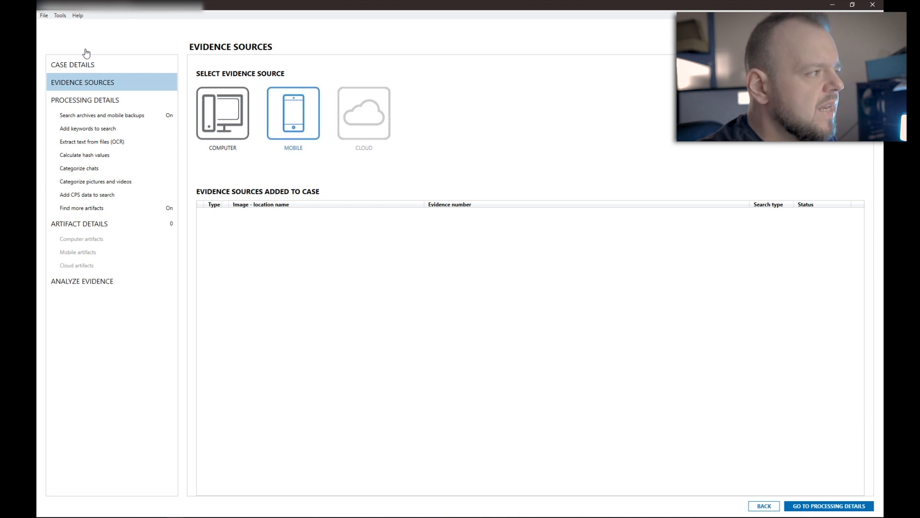
{"action": "left_click", "coordinate": [222, 113]}
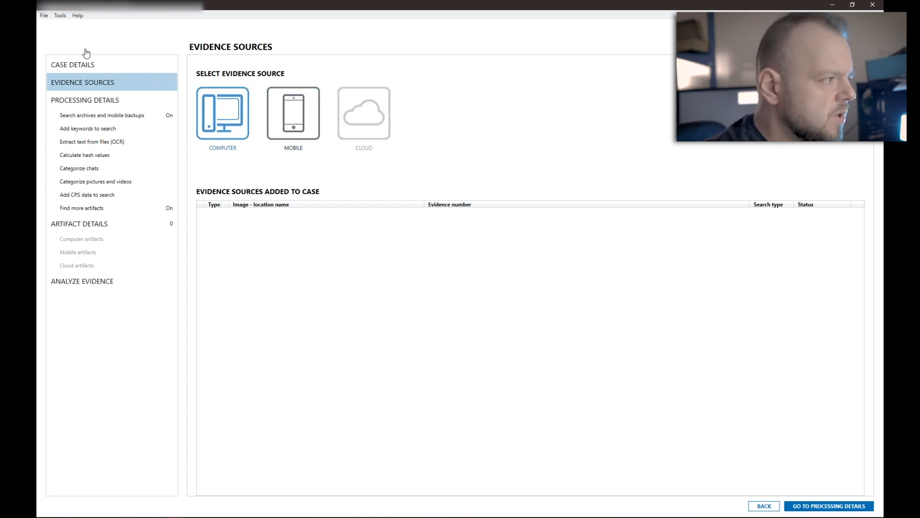
{"action": "left_click", "coordinate": [363, 113]}
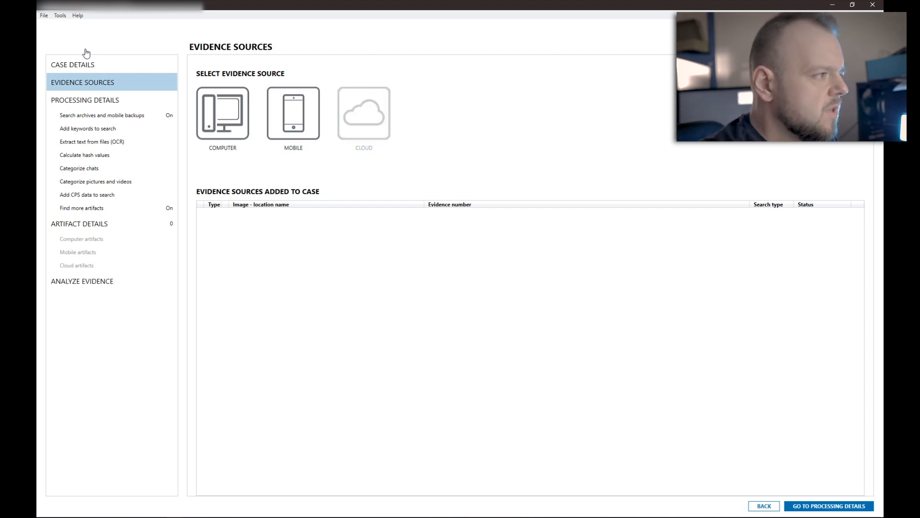
{"action": "left_click", "coordinate": [293, 113]}
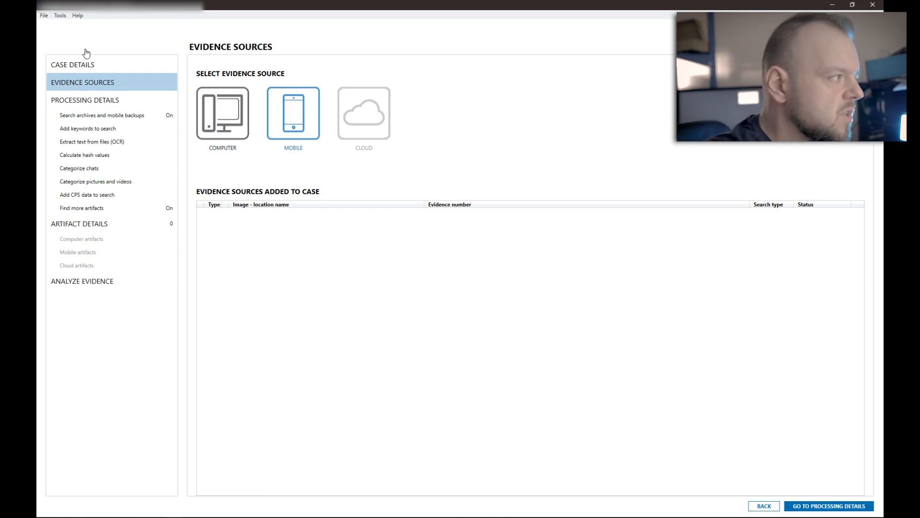
{"action": "left_click", "coordinate": [222, 113]}
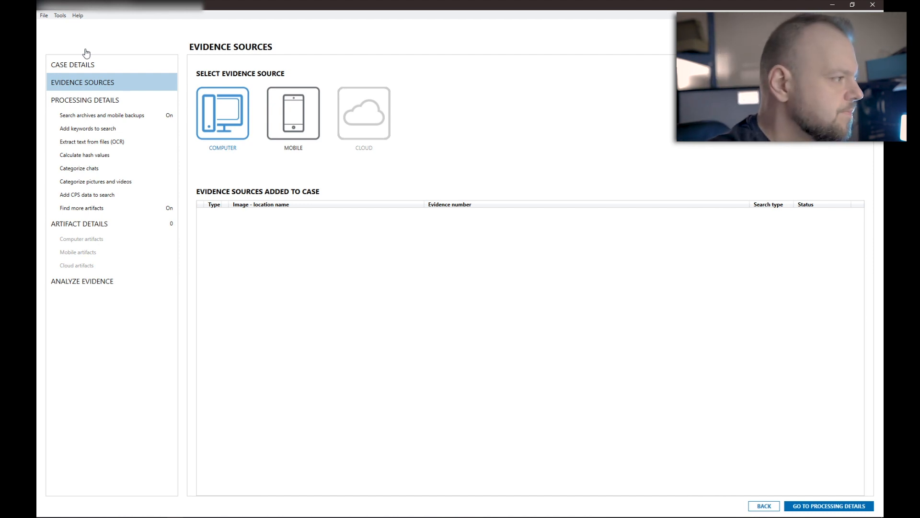
{"action": "left_click", "coordinate": [223, 113]}
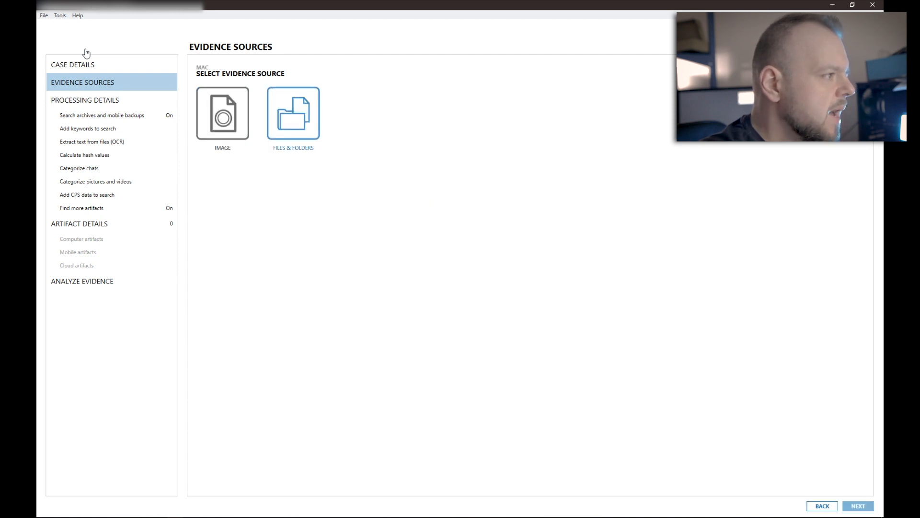
Load the disk0 Image.E01 Mac image from F:\Disk0 with all partitions and volumes checked
{"action": "left_click", "coordinate": [223, 113]}
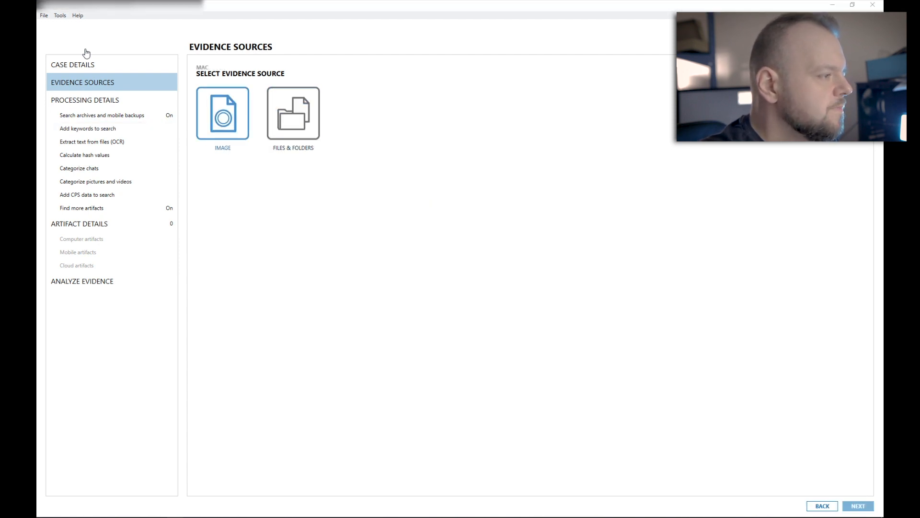
{"action": "left_click", "coordinate": [222, 114]}
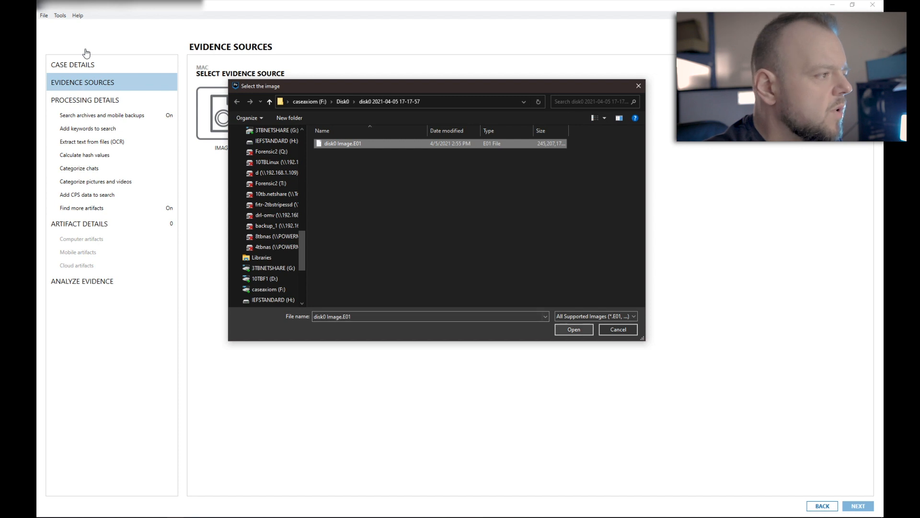
{"action": "left_click", "coordinate": [573, 329]}
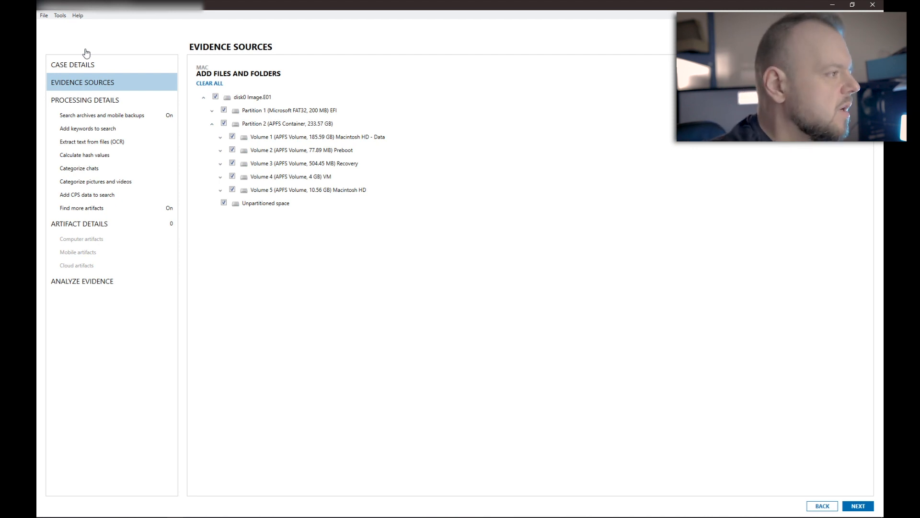
Add the eight partition sources with search types set, starting with the EFI partition
{"action": "left_click", "coordinate": [857, 505]}
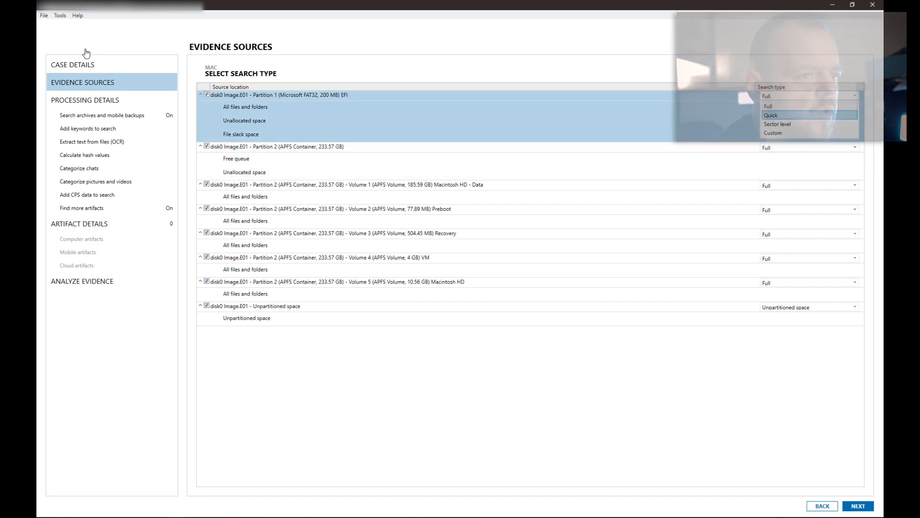
{"action": "left_click", "coordinate": [769, 106]}
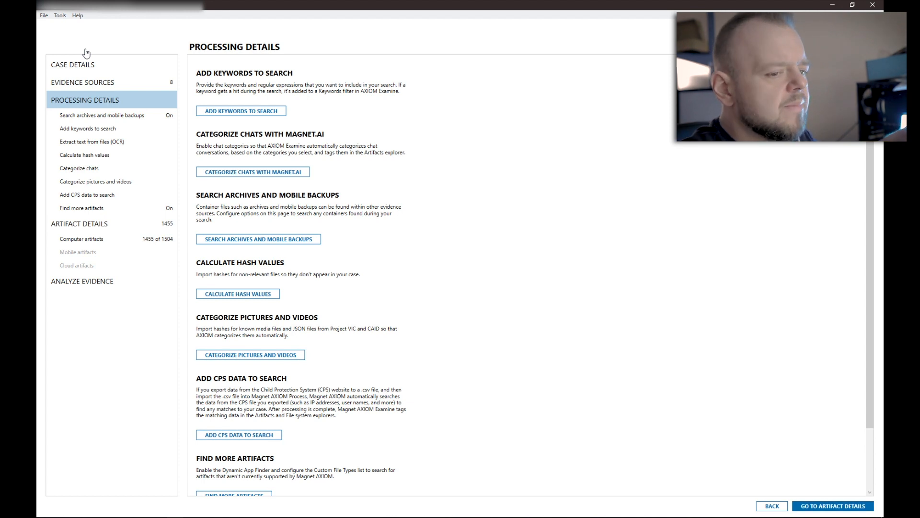
Review the processing options and continue to artifact details with 1455 of 1504 artifacts
{"action": "scroll", "scroll_direction": "down", "scroll_amount": 3}
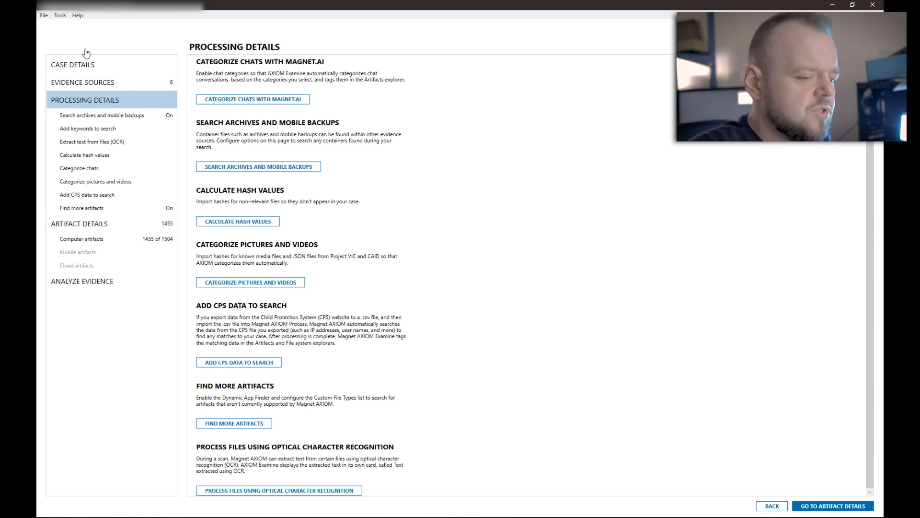
{"action": "left_click", "coordinate": [78, 223]}
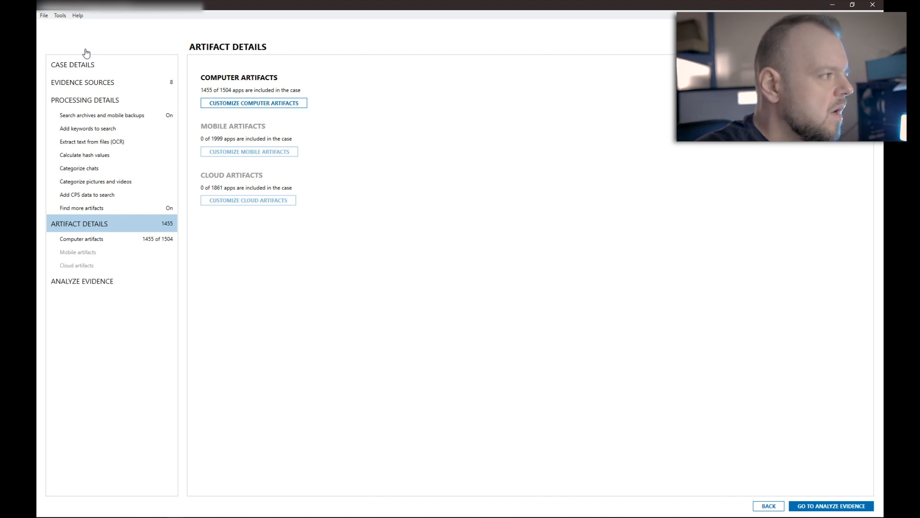
Customize computer artifacts to include all 35 chat artifacts and exclude all cloud storage artifacts
{"action": "left_click", "coordinate": [253, 103]}
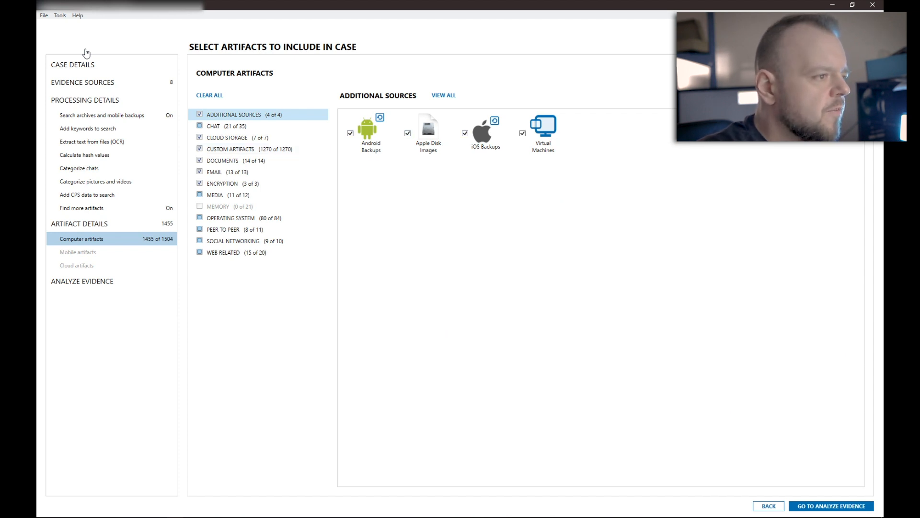
{"action": "left_click", "coordinate": [407, 134]}
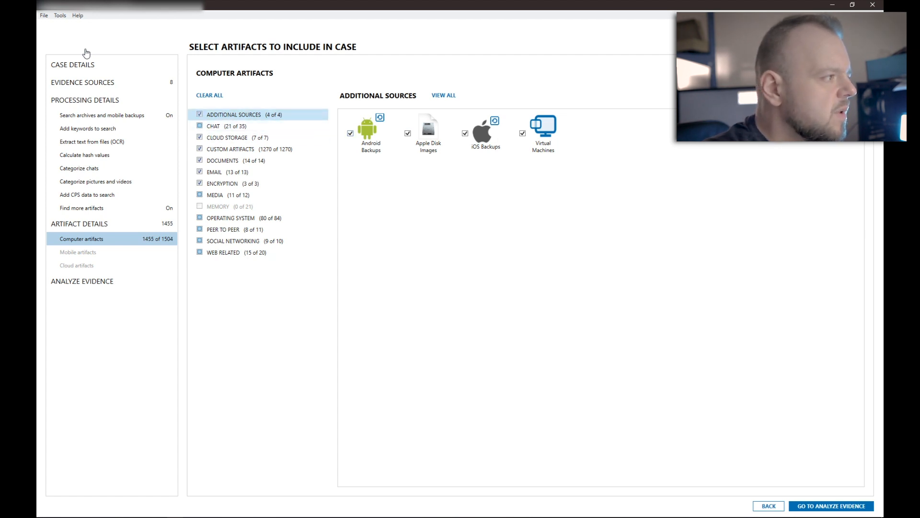
{"action": "left_click", "coordinate": [214, 126]}
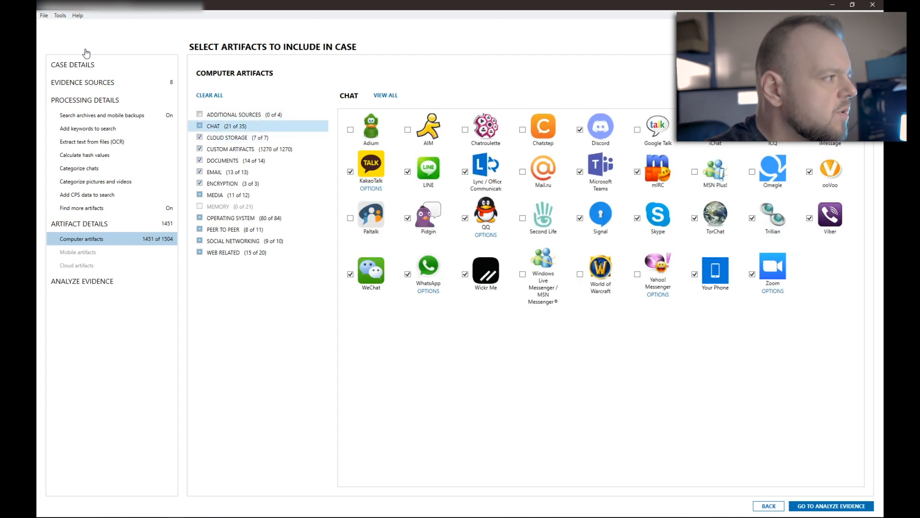
{"action": "left_click", "coordinate": [199, 125]}
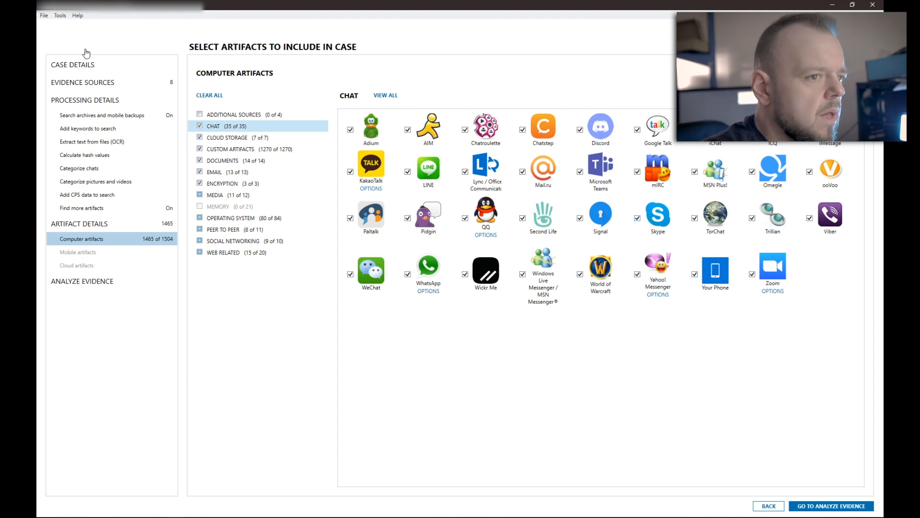
{"action": "left_click", "coordinate": [228, 137]}
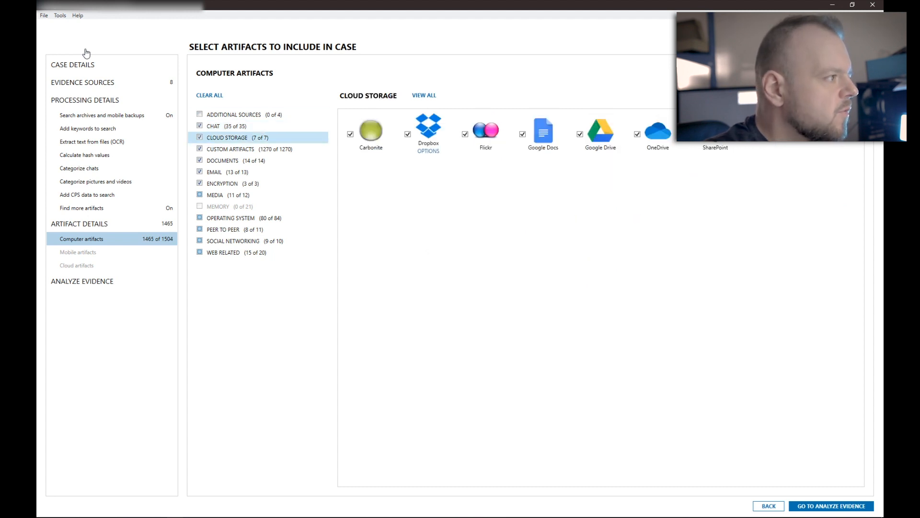
{"action": "left_click", "coordinate": [200, 137]}
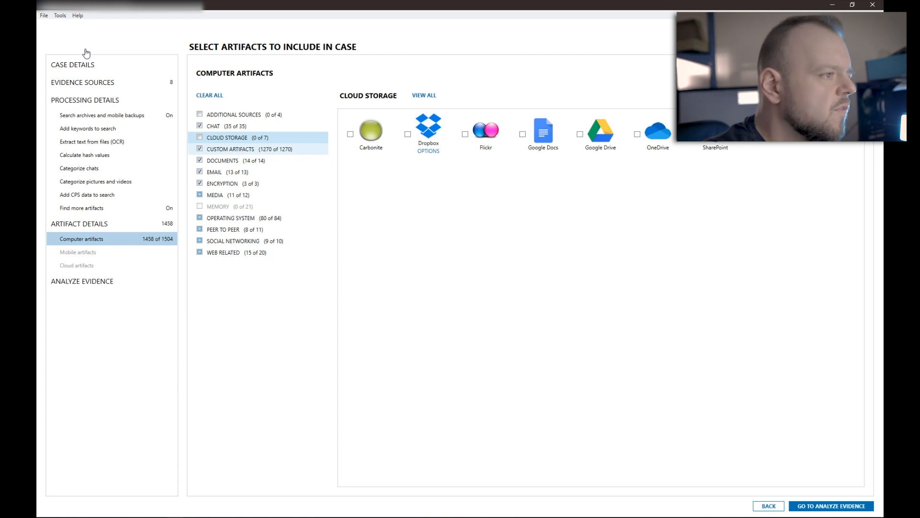
Review the Custom, Documents, Encryption, Media, Memory and Operating System artifact categories
{"action": "left_click", "coordinate": [230, 148]}
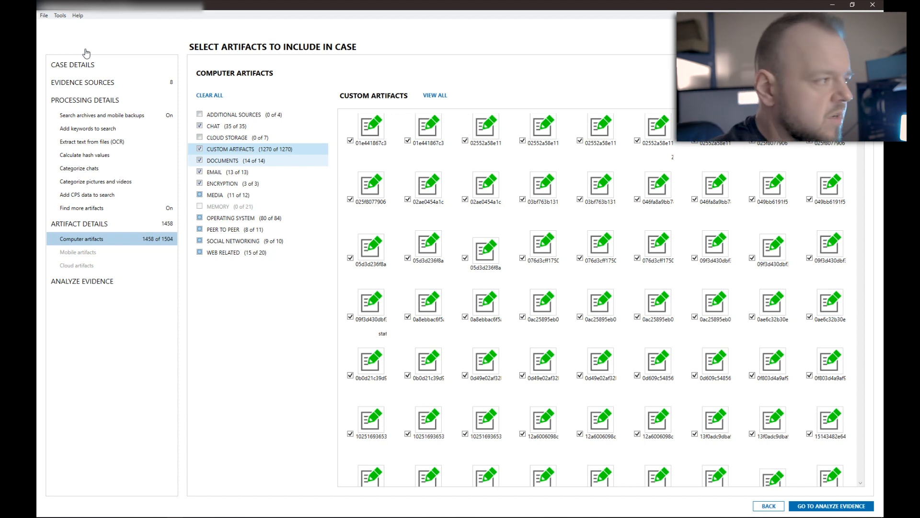
{"action": "left_click", "coordinate": [222, 160]}
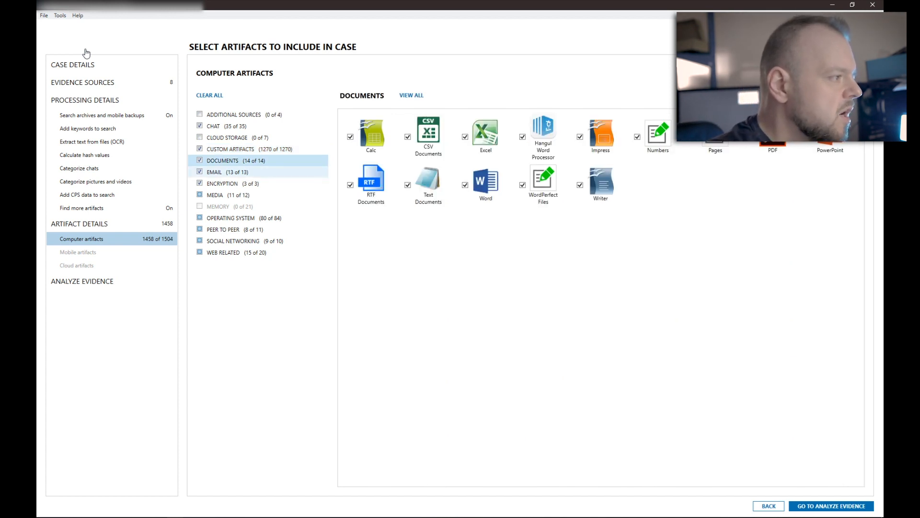
{"action": "left_click", "coordinate": [222, 183]}
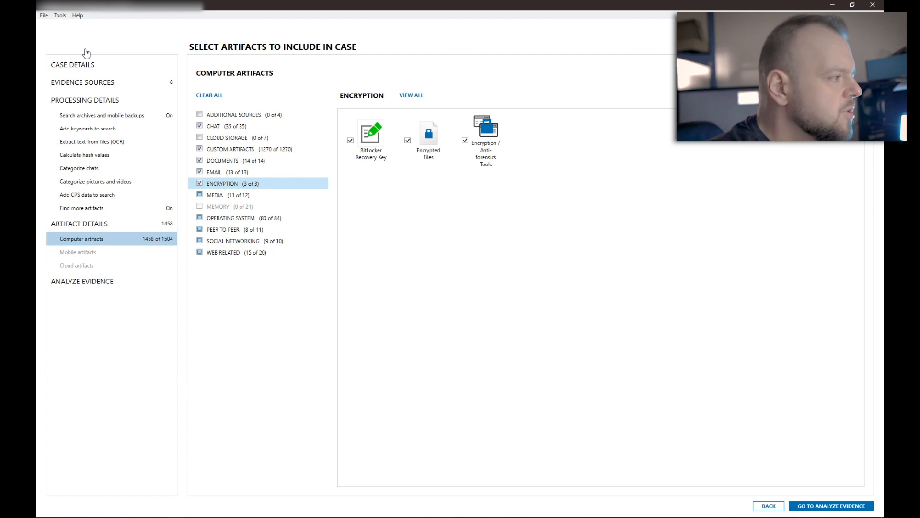
{"action": "left_click", "coordinate": [216, 195]}
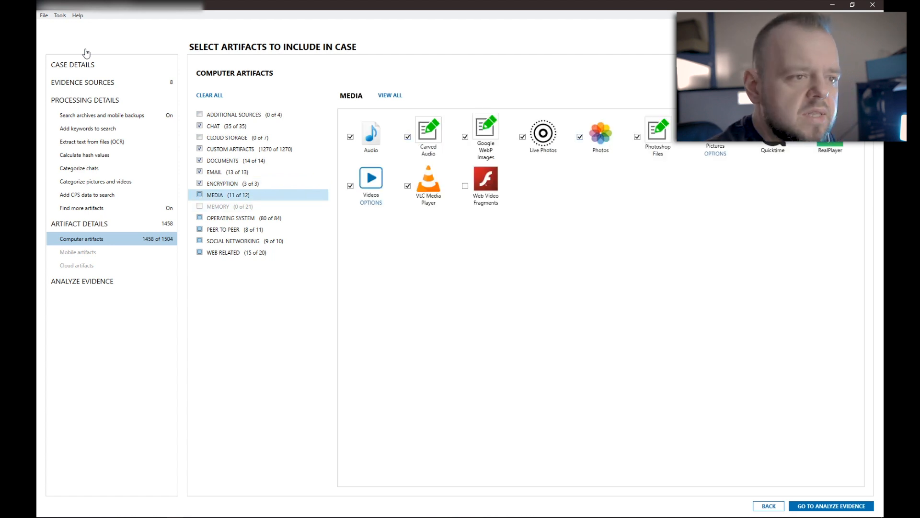
{"action": "left_click", "coordinate": [217, 206]}
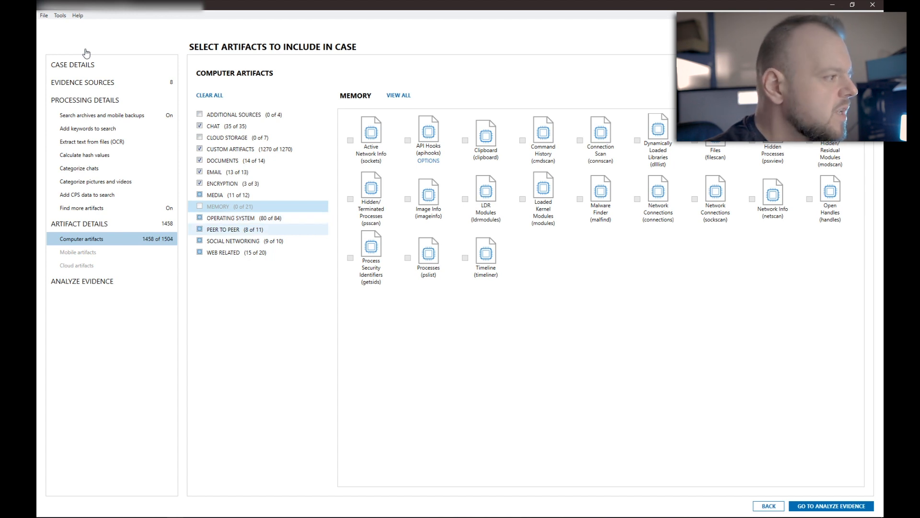
{"action": "left_click", "coordinate": [231, 218]}
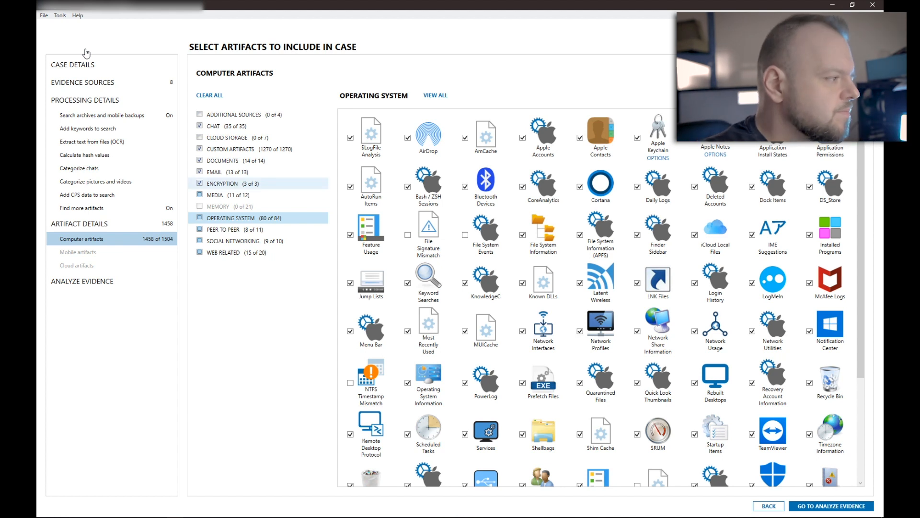
Proceed to the Analyze Evidence step of the case
{"action": "left_click", "coordinate": [199, 183]}
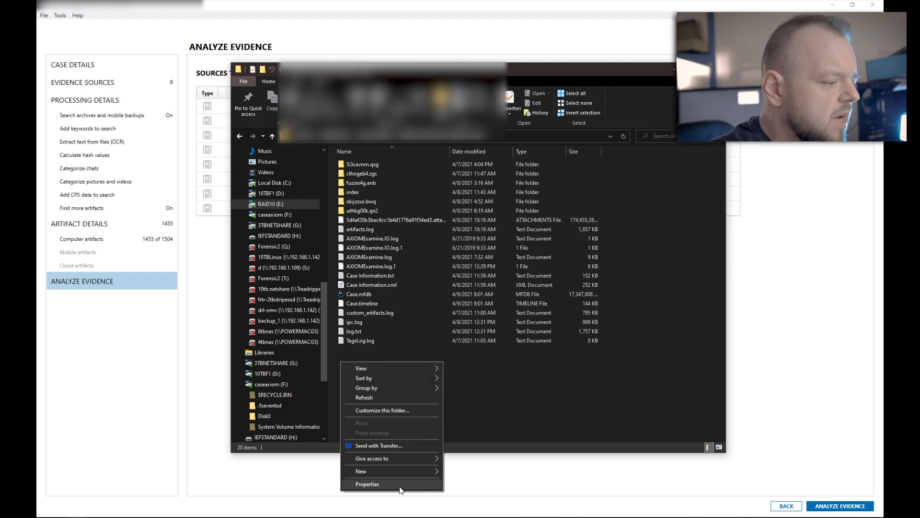
Launch AXIOM Examine by opening the existing Case.mfdb file from File Explorer
{"action": "left_click", "coordinate": [367, 483]}
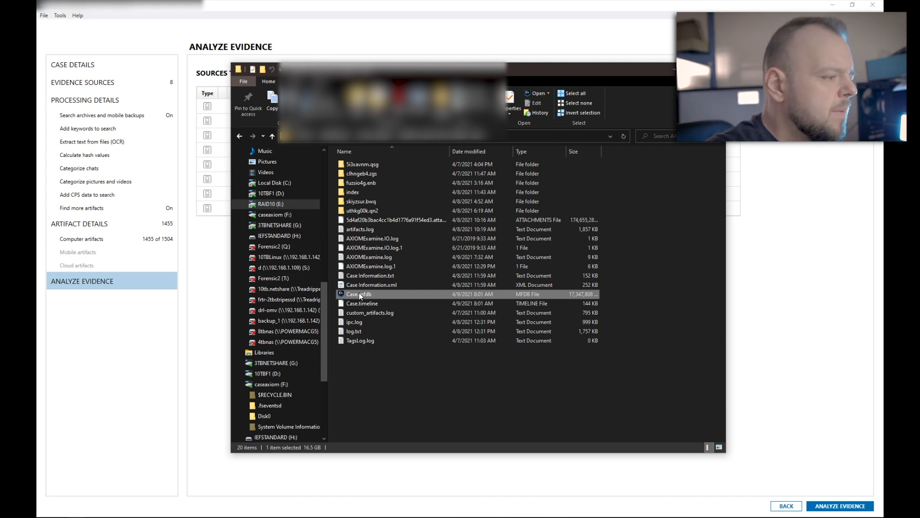
{"action": "mouse_move", "coordinate": [413, 432]}
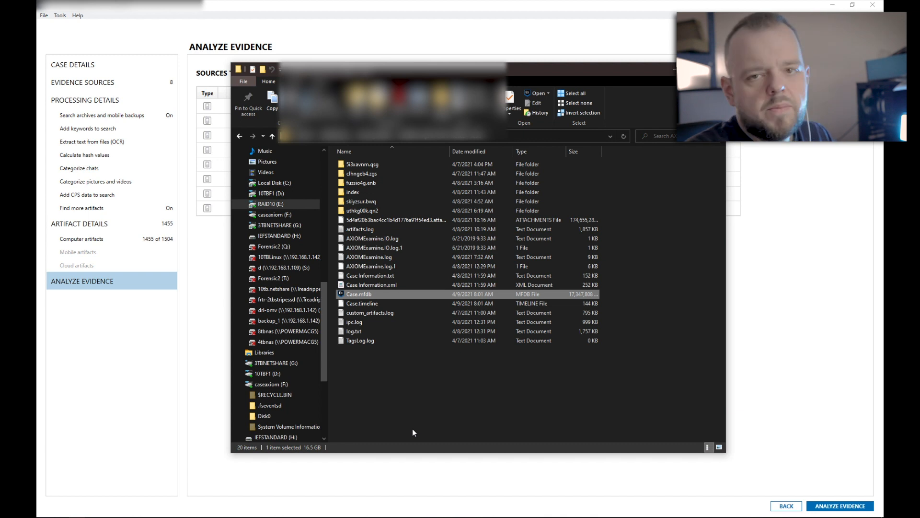
{"action": "double_click", "coordinate": [359, 293]}
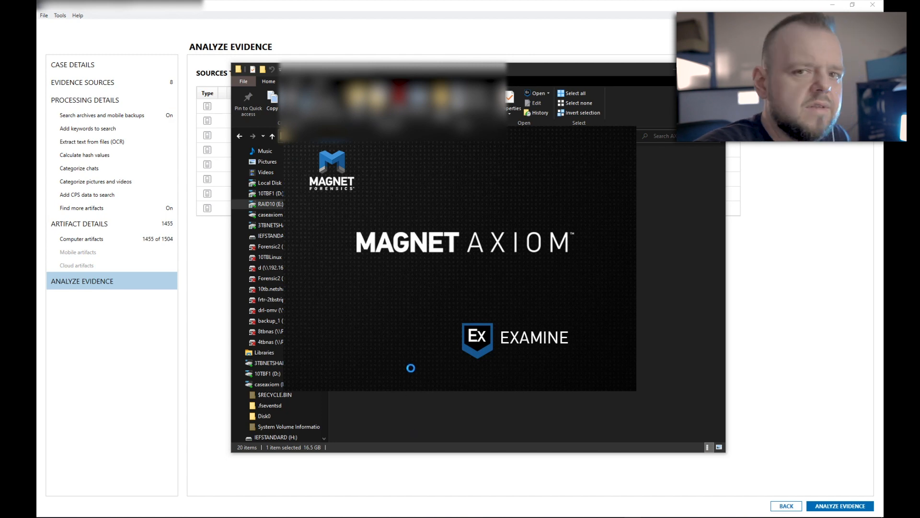
Let the case load to its overview showing disk0 Image.E01 evidence and 1,695,258 artifacts
{"action": "left_click", "coordinate": [839, 505]}
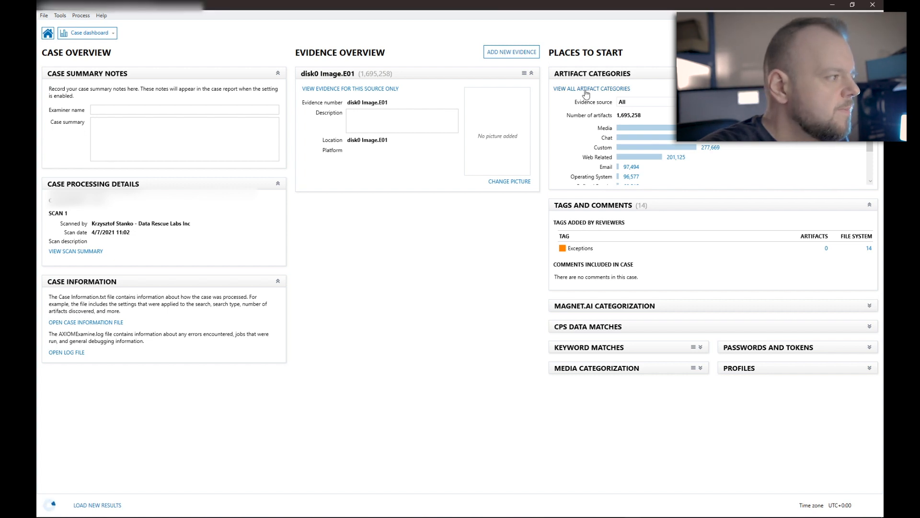
Show all artifact categories and expand Web Related (201,125 items) to its Chrome and Firefox artifacts
{"action": "left_click", "coordinate": [592, 88]}
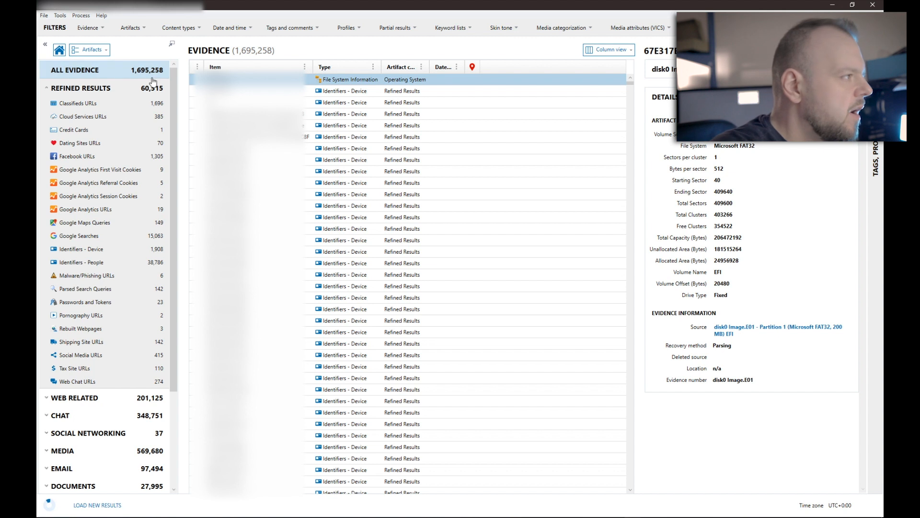
{"action": "mouse_move", "coordinate": [125, 110]}
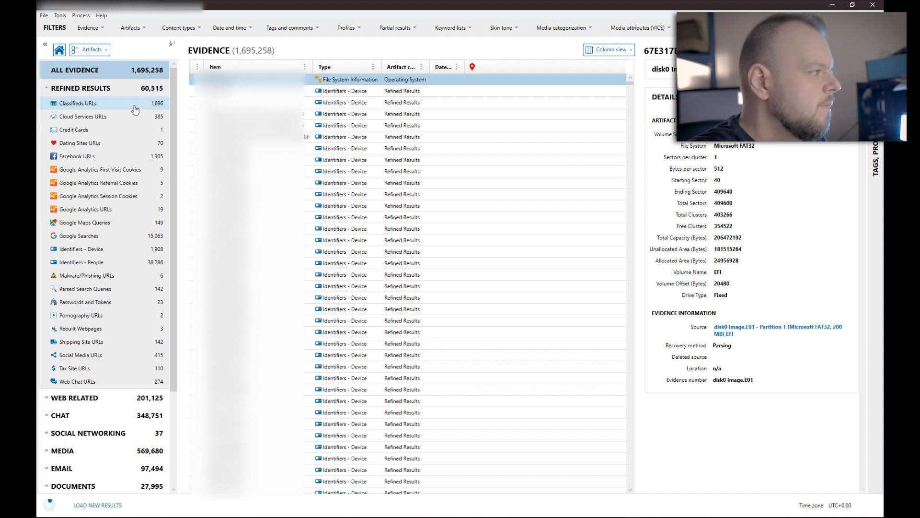
{"action": "mouse_move", "coordinate": [134, 130]}
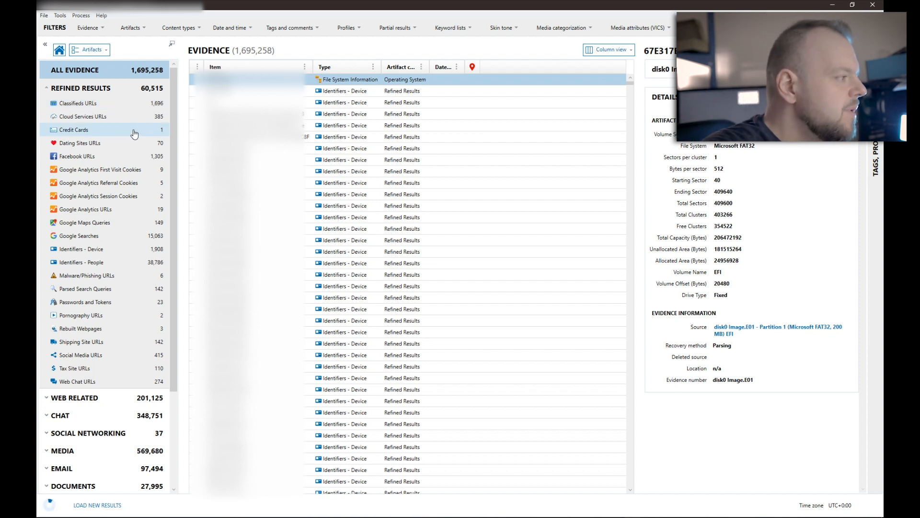
{"action": "mouse_move", "coordinate": [124, 103]}
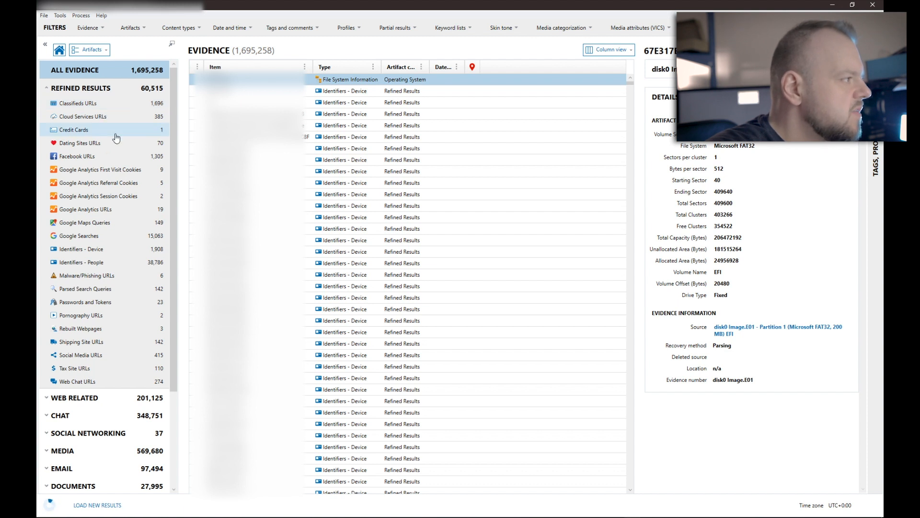
{"action": "mouse_move", "coordinate": [76, 155]}
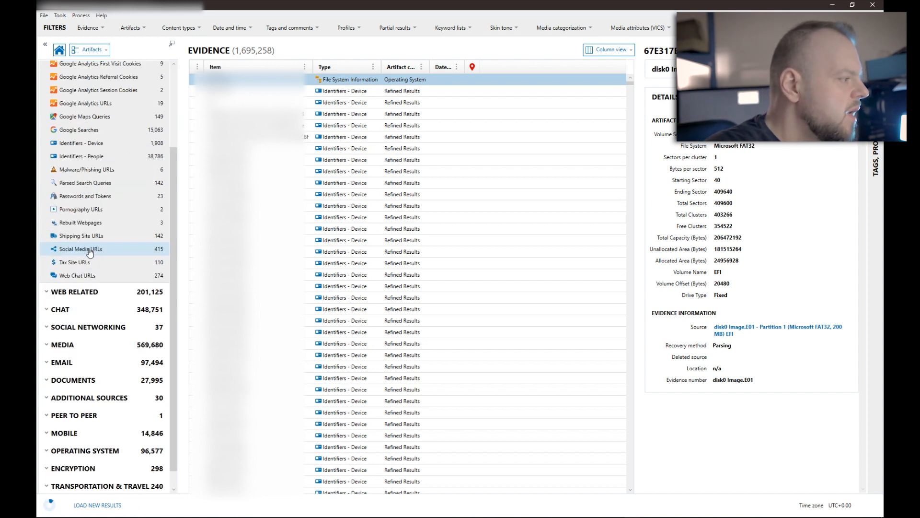
{"action": "scroll", "scroll_direction": "down", "scroll_amount": 3}
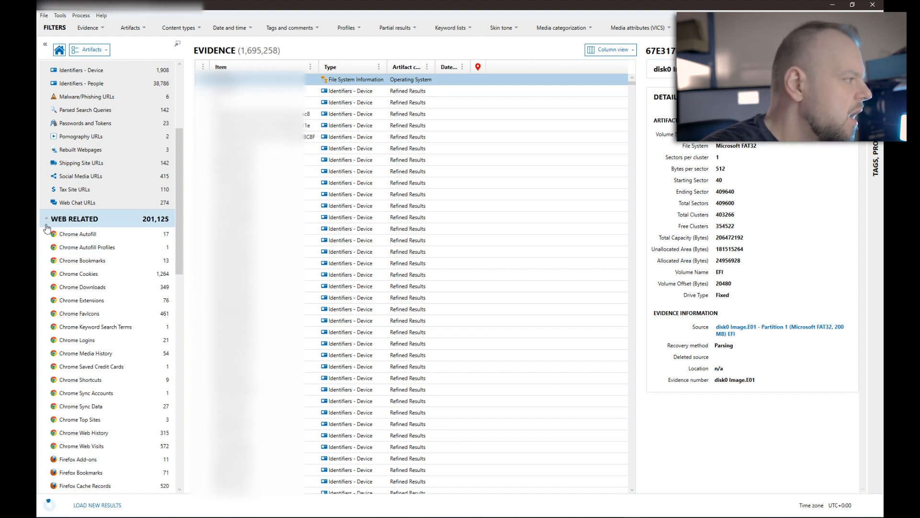
Collapse Web Related and expand Operating System (96,577 items), listing macOS artifacts like KnowledgeC and Network Profiles
{"action": "left_click", "coordinate": [46, 219]}
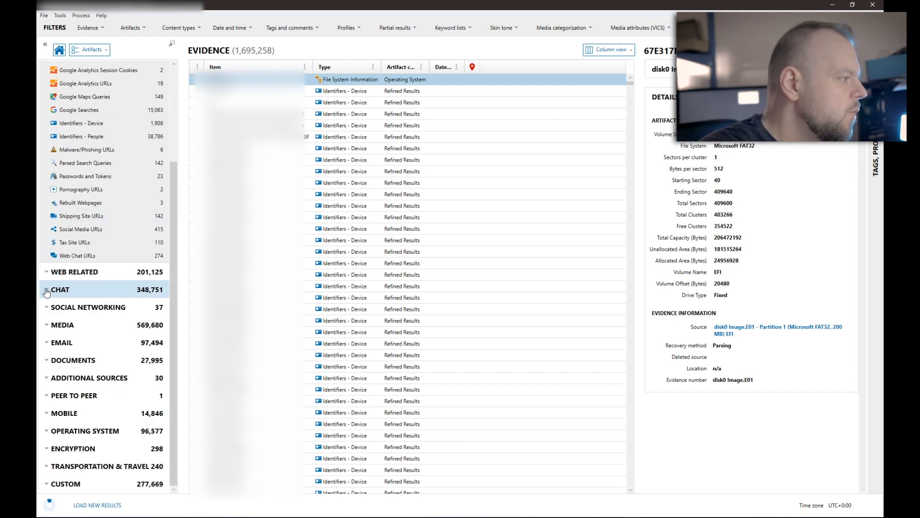
{"action": "left_click", "coordinate": [59, 289]}
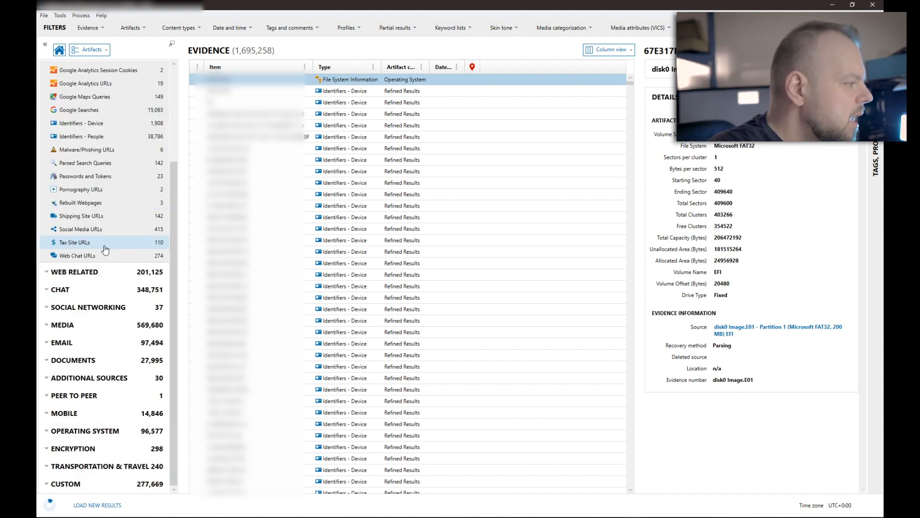
{"action": "left_click", "coordinate": [73, 449]}
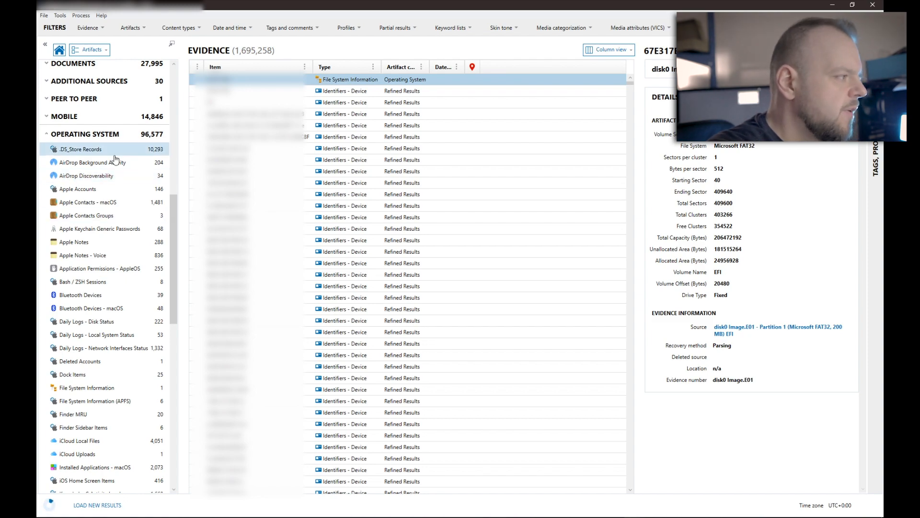
{"action": "scroll", "scroll_direction": "down", "scroll_amount": 3}
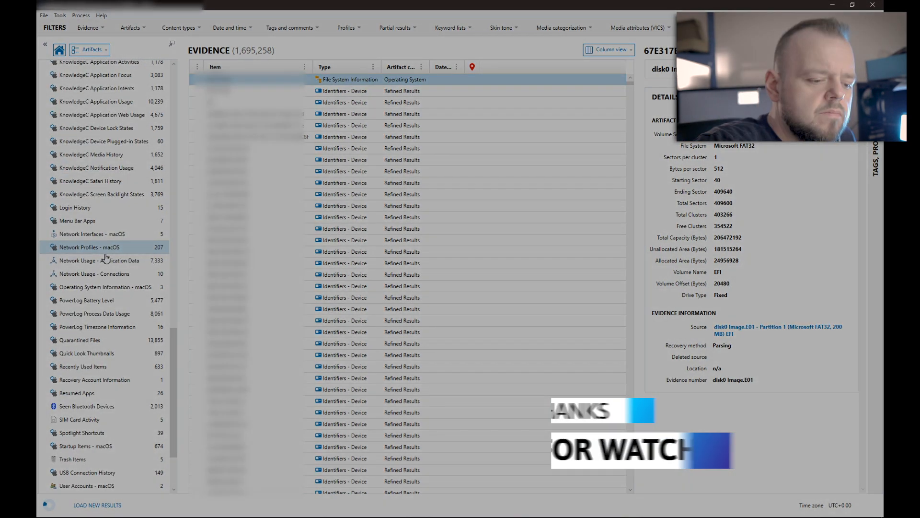